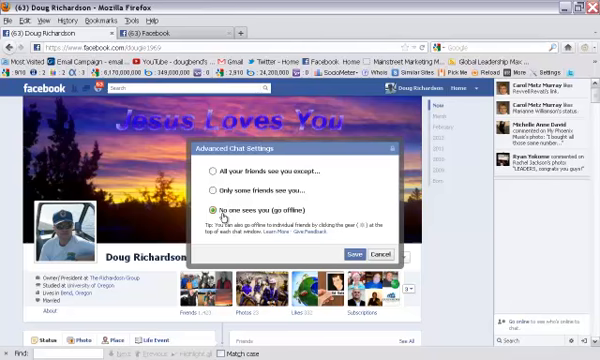
mouse_move(220, 212)
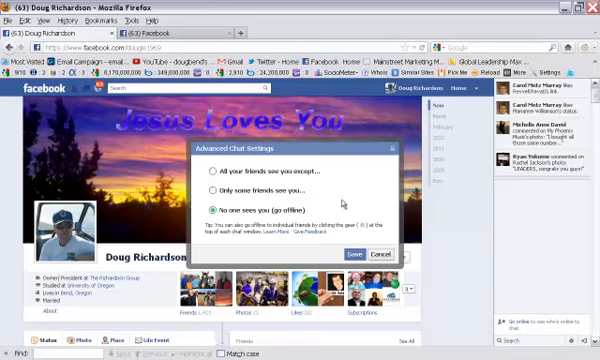
mouse_move(348, 202)
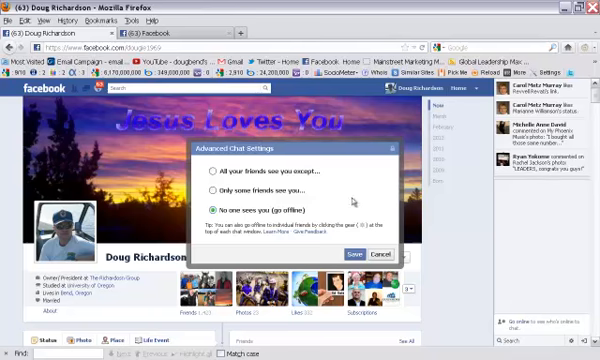
mouse_move(348, 202)
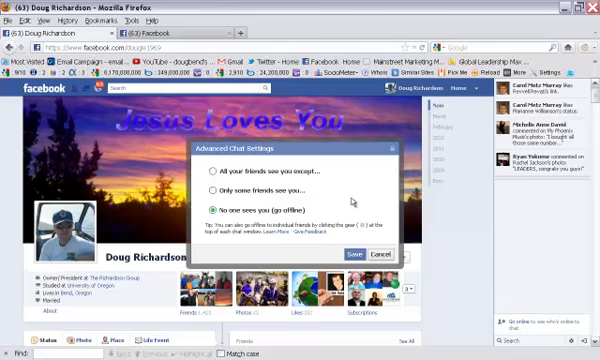
mouse_move(358, 198)
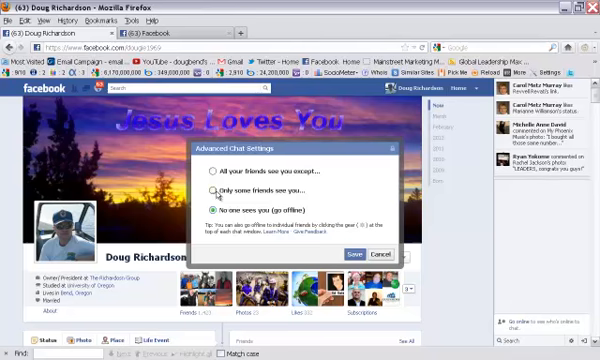
left_click(215, 168)
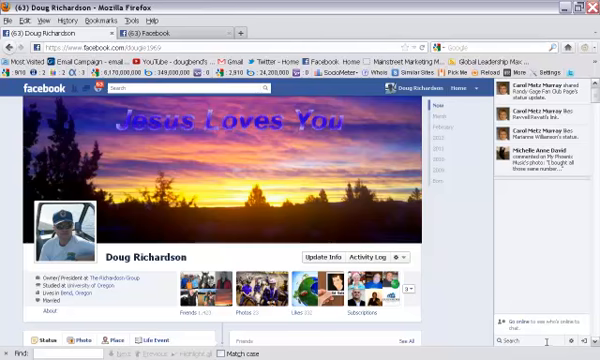
mouse_move(456, 300)
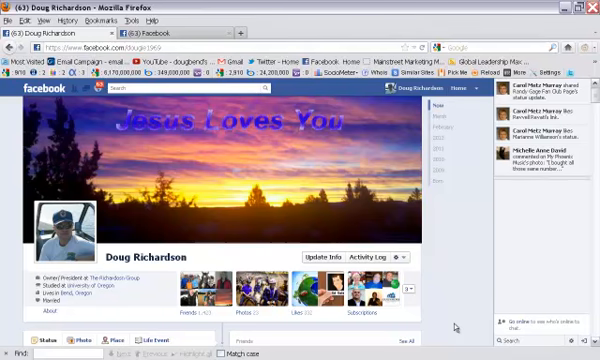
mouse_move(456, 322)
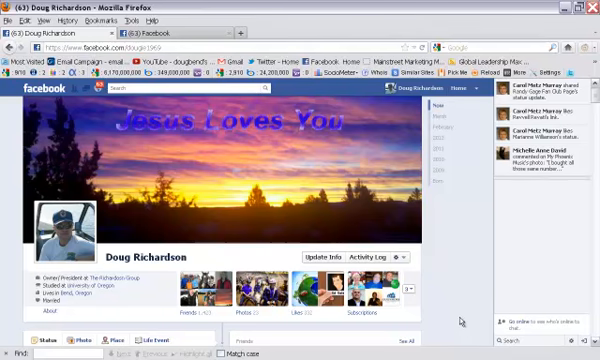